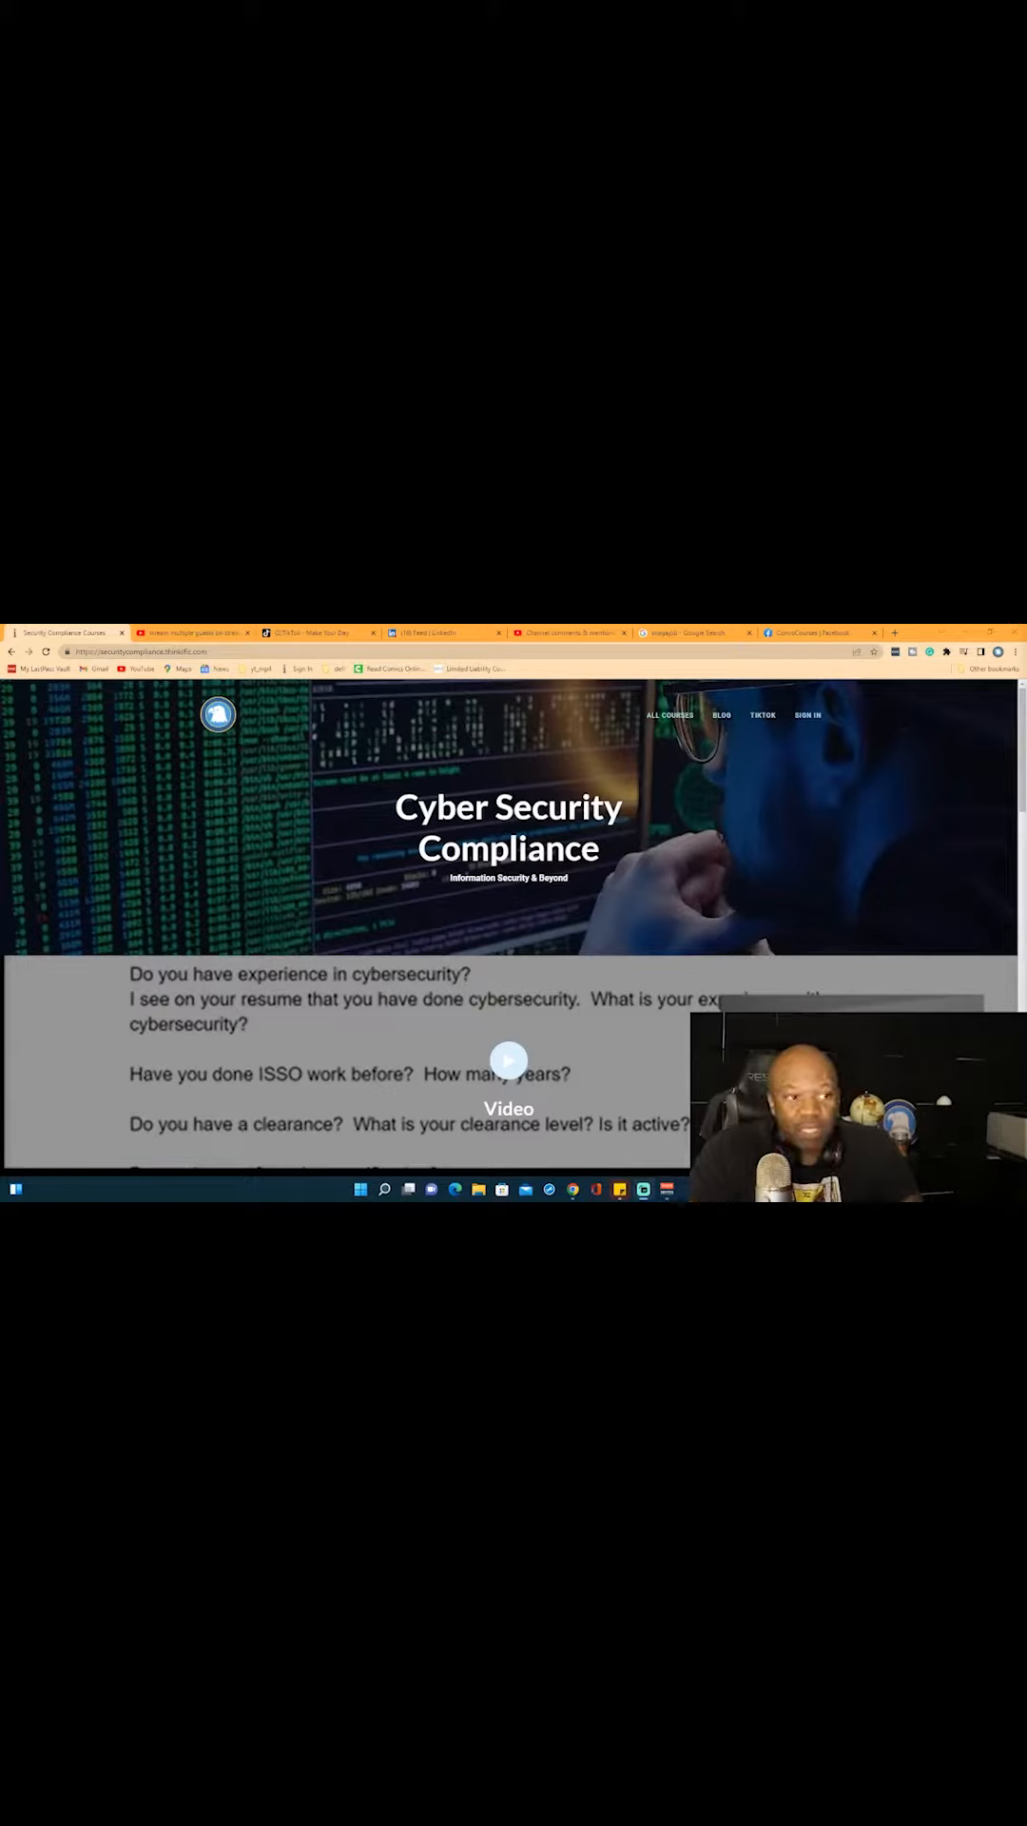
# - Switch from the Cyber Security Compliance course site to the LinkedIn home feed
pyautogui.click(444, 631)
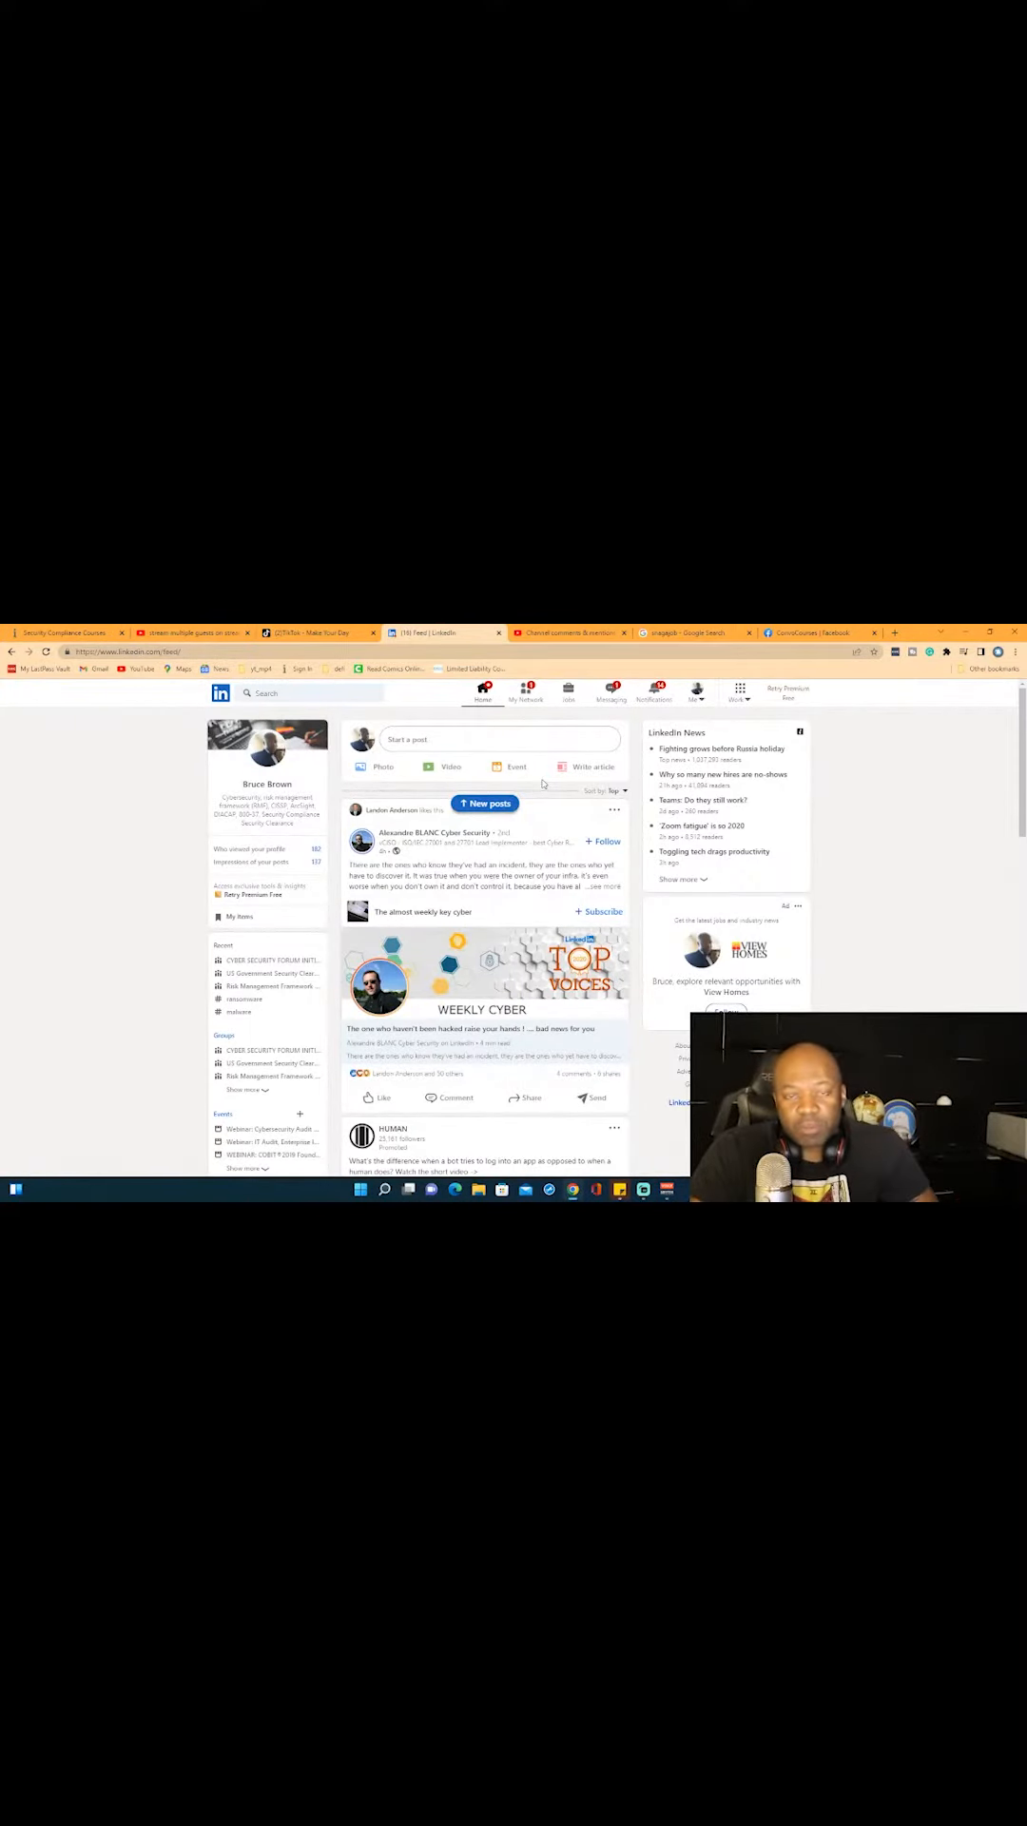